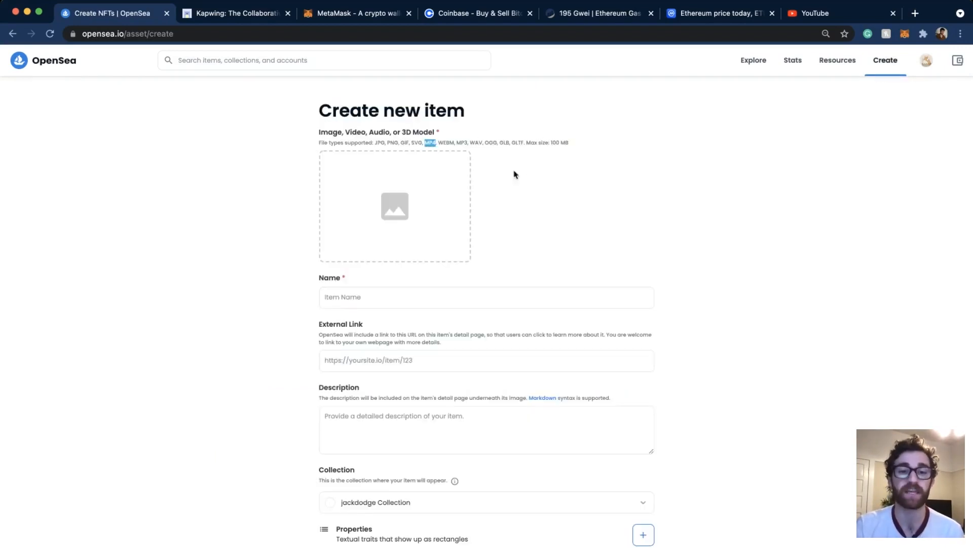
# Step: Record screen and camera using the built-in FaceTime camera and view it in the editor
pyautogui.click(236, 13)
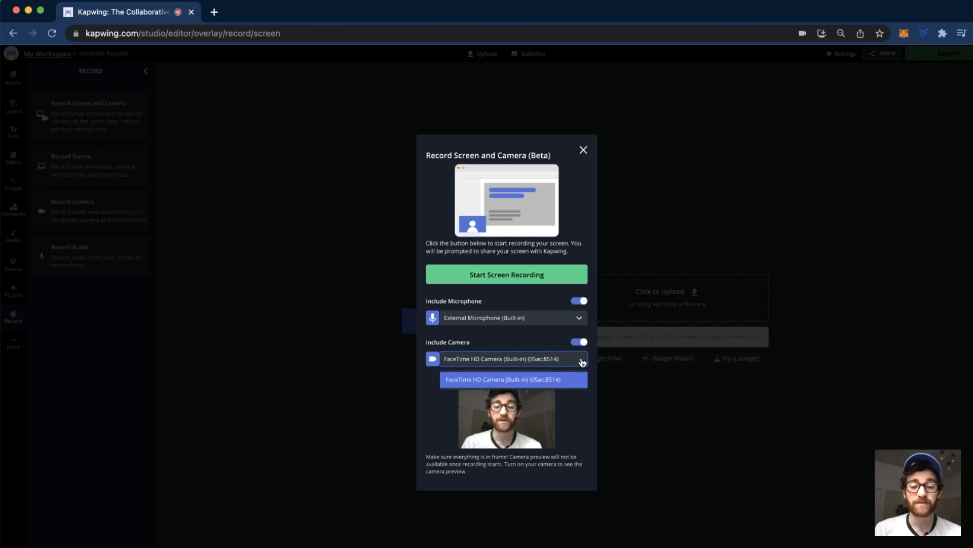
pyautogui.click(503, 378)
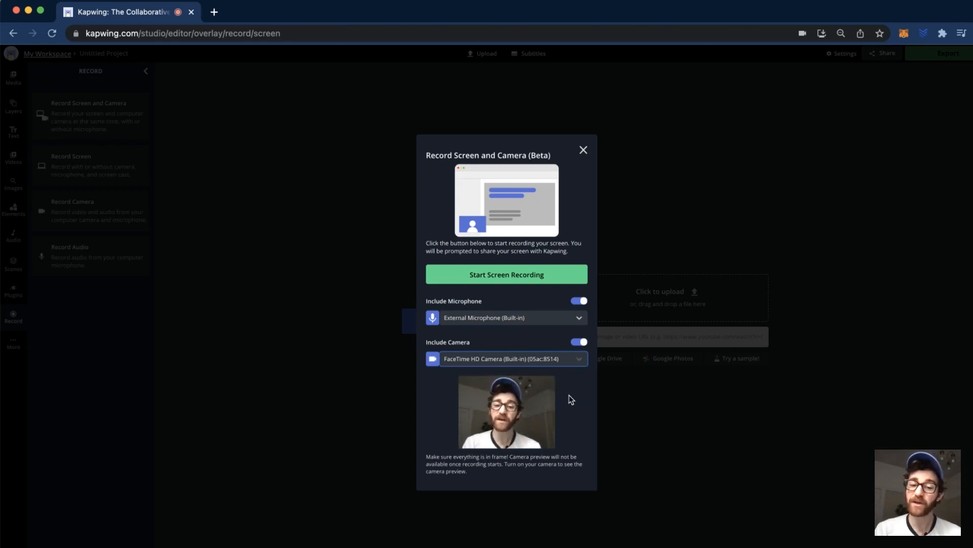
pyautogui.click(506, 274)
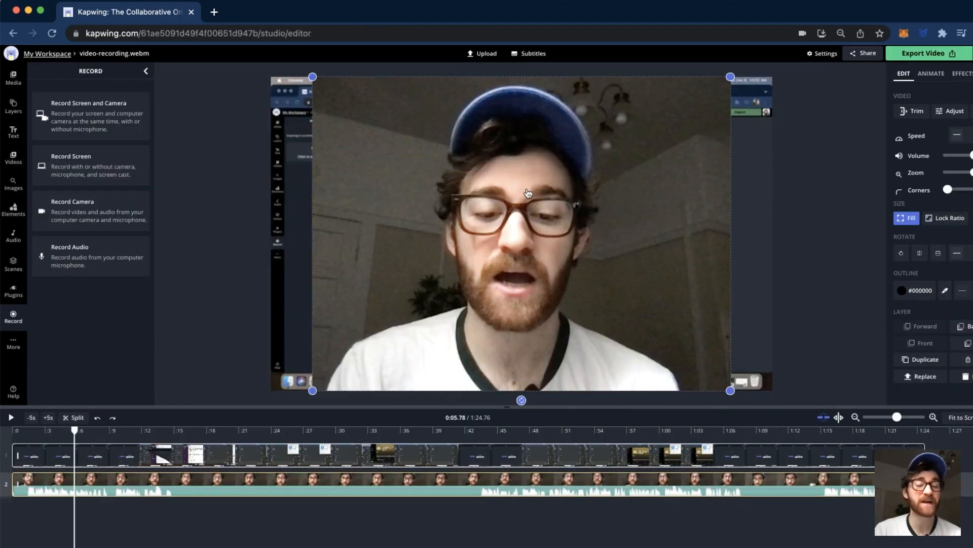
pyautogui.click(949, 217)
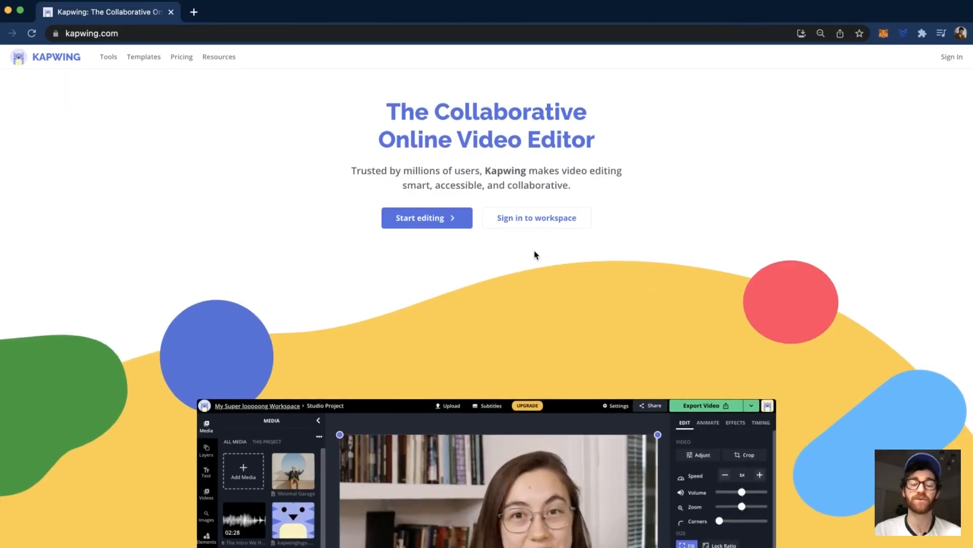
pyautogui.moveTo(828, 165)
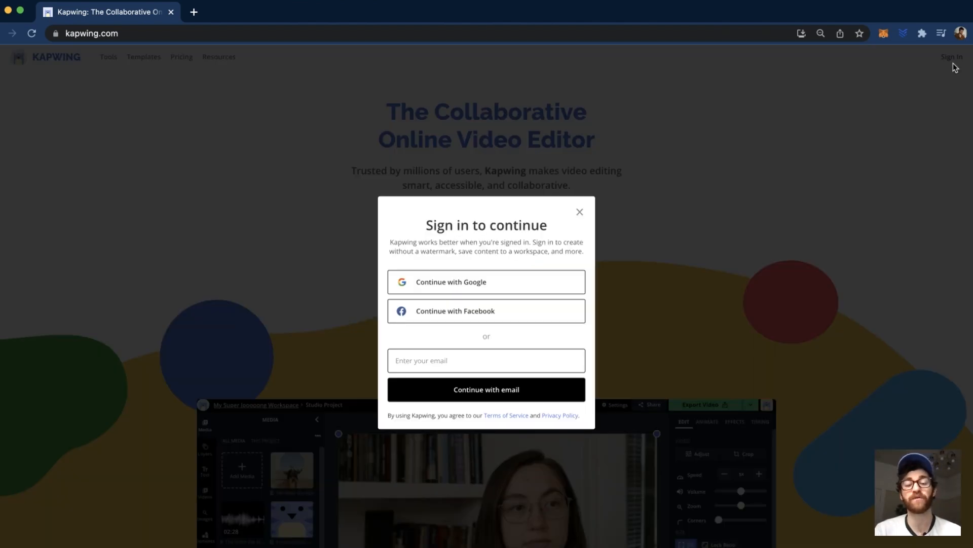
pyautogui.moveTo(503, 284)
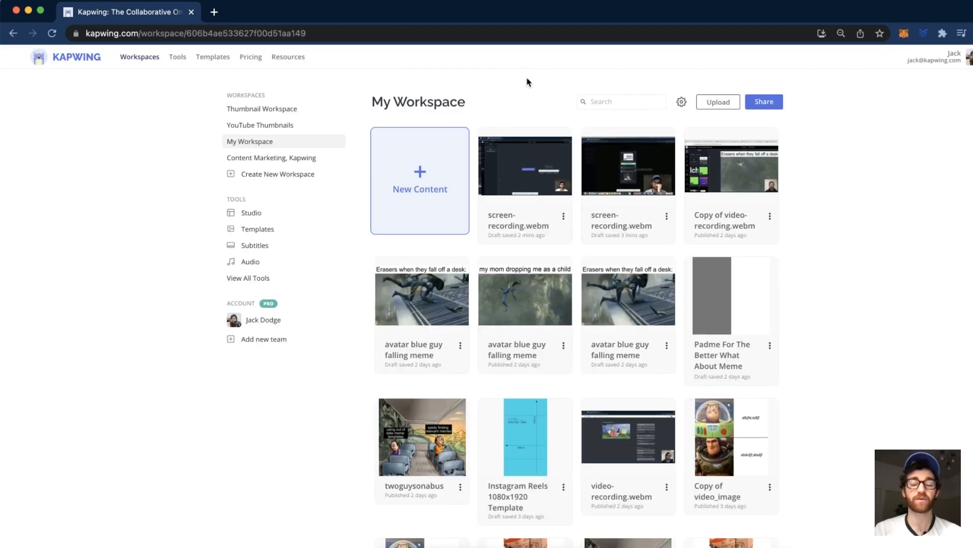
# Step: Start a new blank project and show its recording options
pyautogui.click(420, 189)
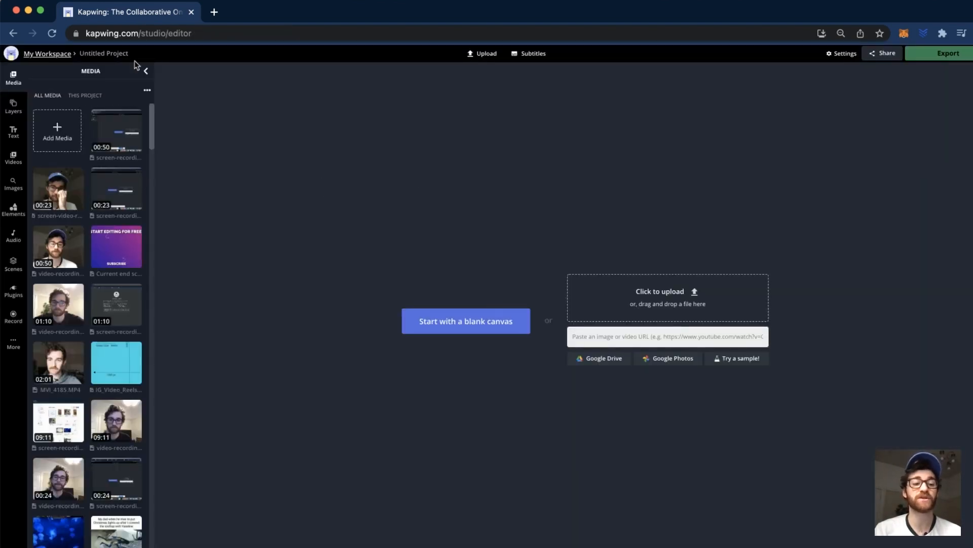
pyautogui.moveTo(24, 339)
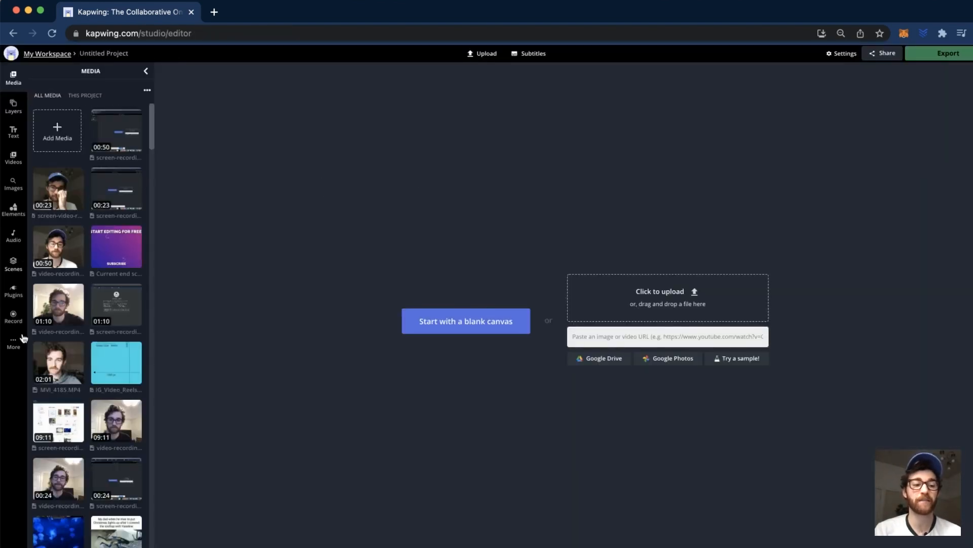
pyautogui.moveTo(13, 313)
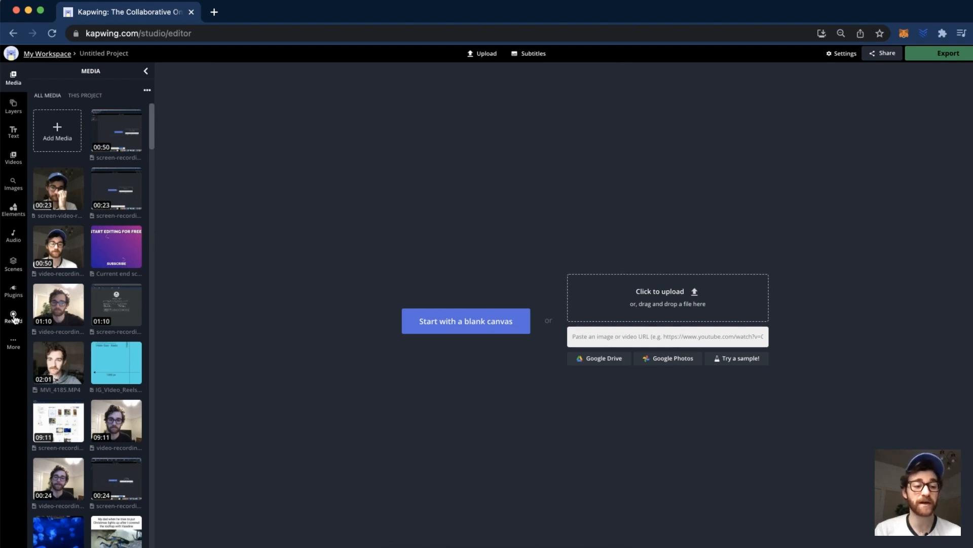
pyautogui.click(13, 316)
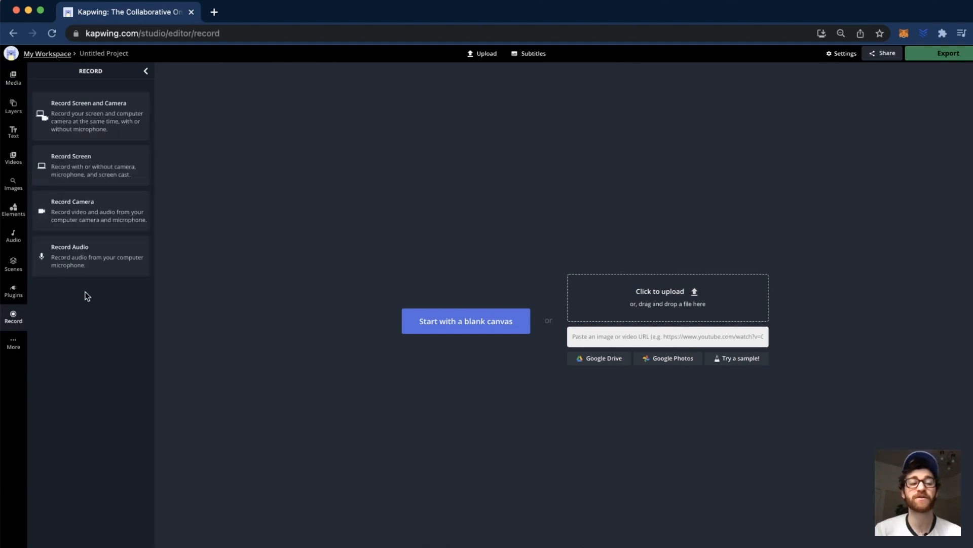
pyautogui.moveTo(138, 291)
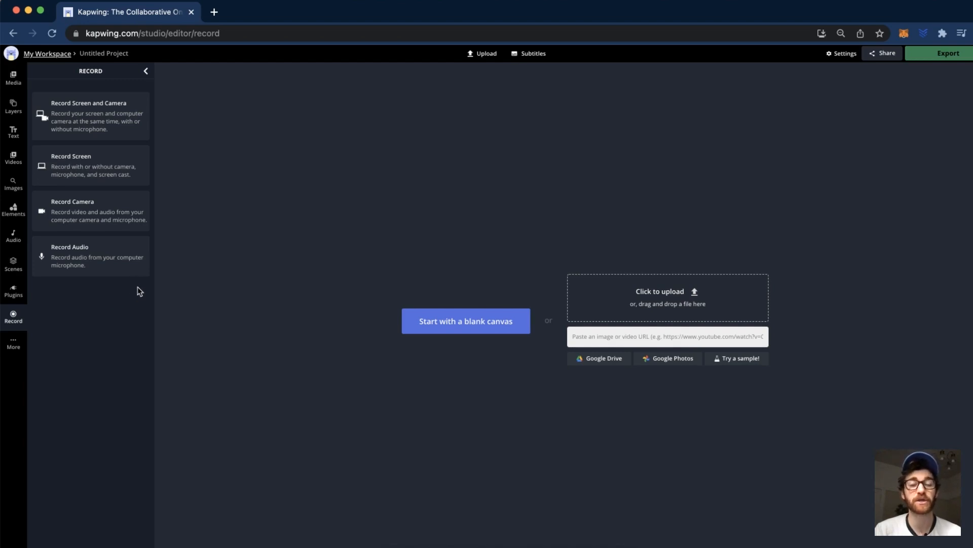
pyautogui.moveTo(115, 158)
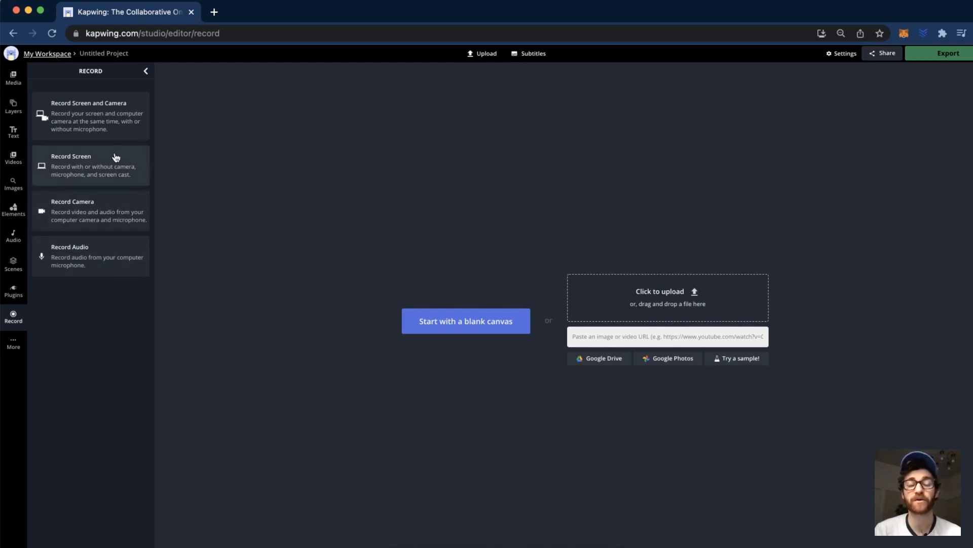
pyautogui.moveTo(130, 131)
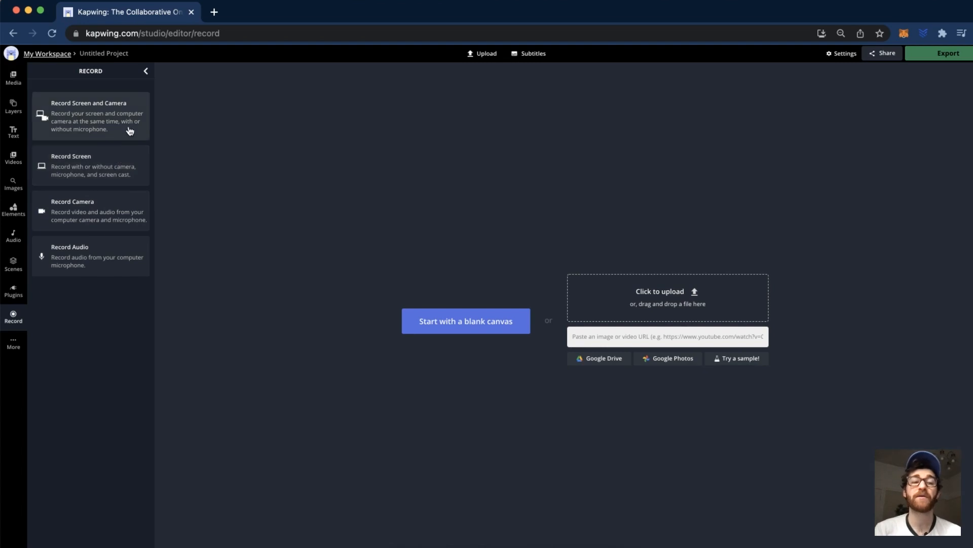
pyautogui.moveTo(118, 115)
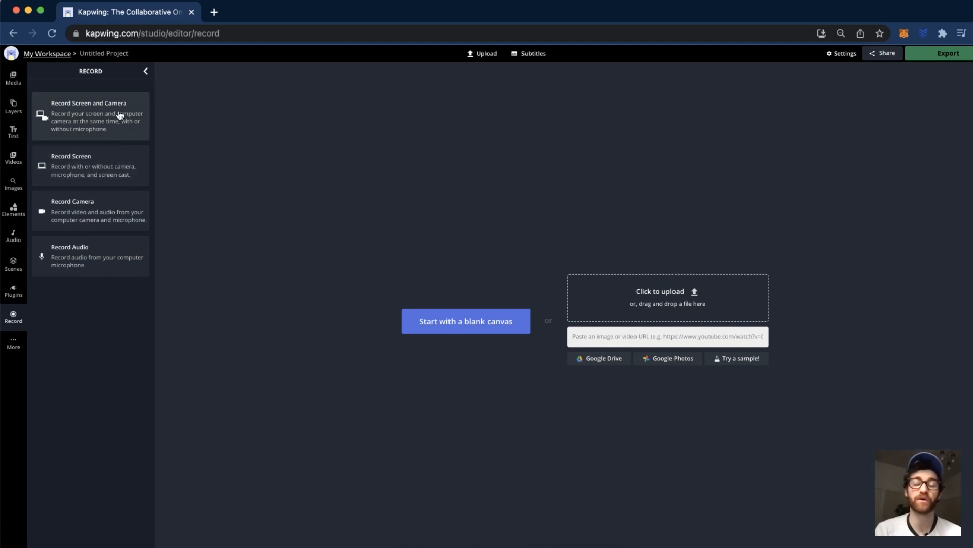
pyautogui.moveTo(117, 131)
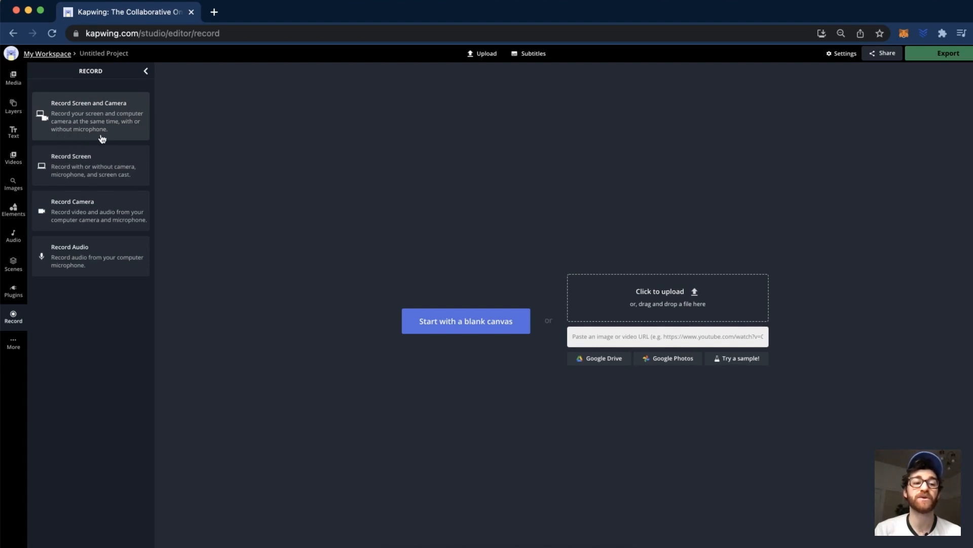
pyautogui.moveTo(110, 120)
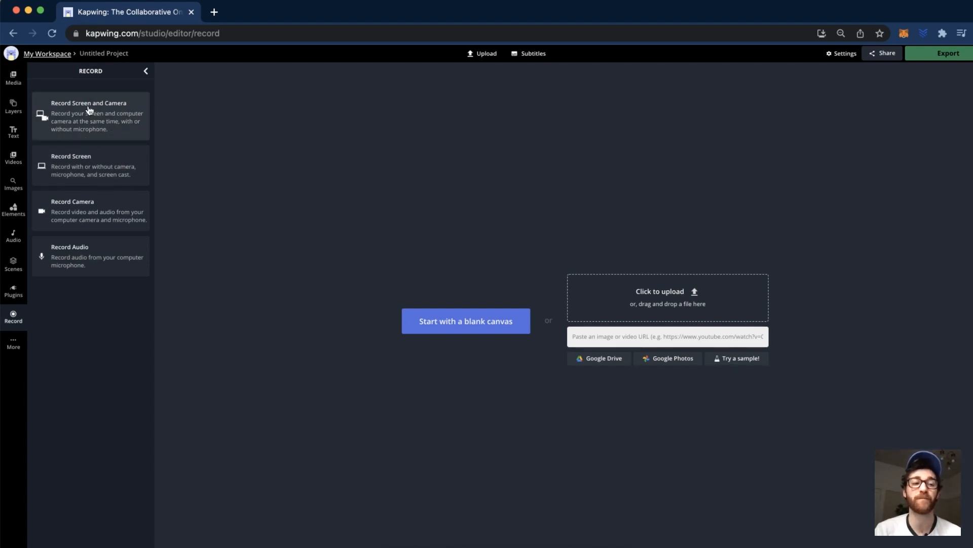
# Step: Choose Record Screen and Camera with microphone on and the FaceTime HD Camera source
pyautogui.click(90, 115)
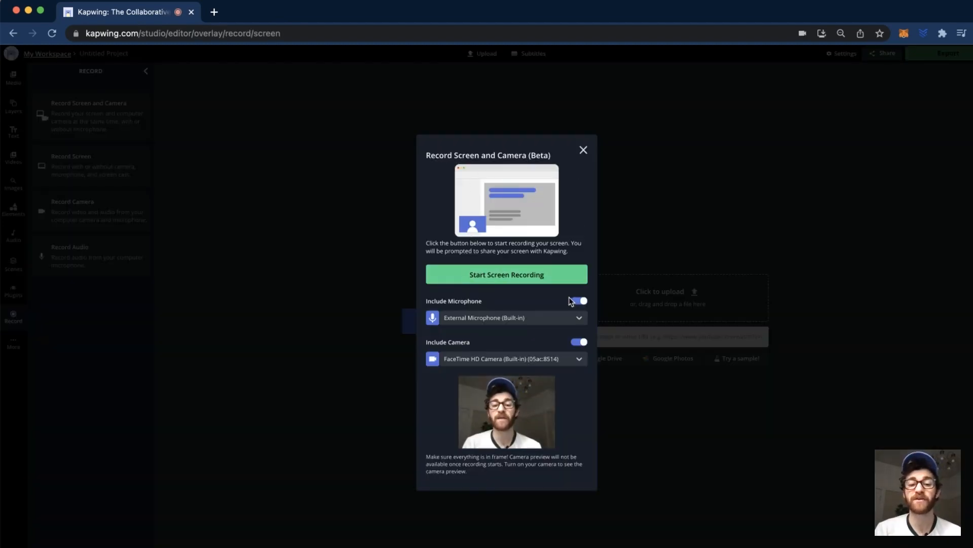
pyautogui.click(579, 300)
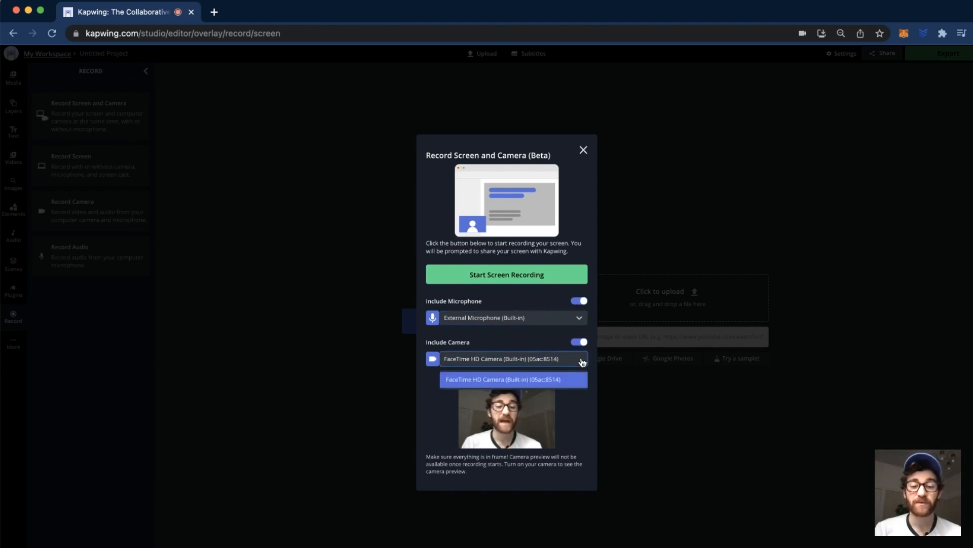
pyautogui.click(503, 379)
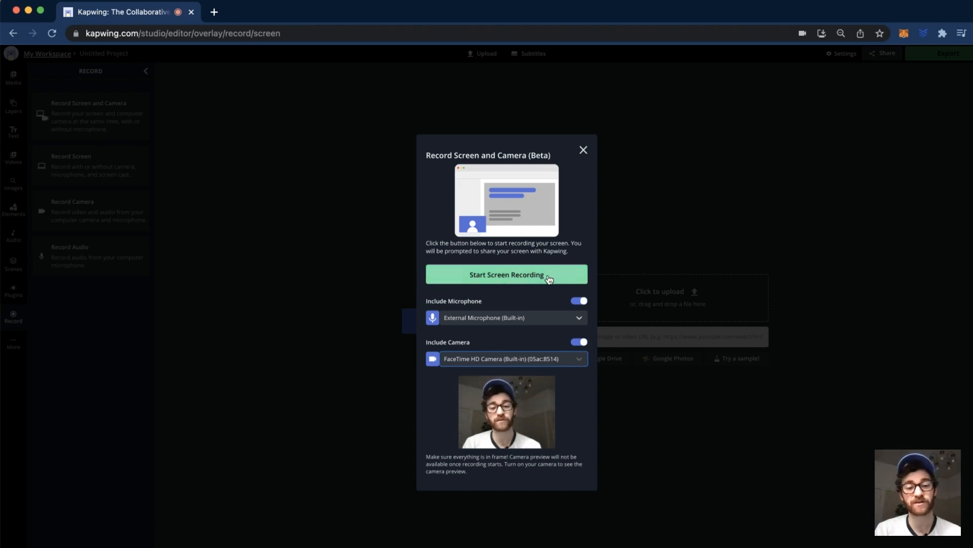
# Step: Browse the share dialog's window and Chrome tab options, previewing the Kapwing and YouTube tabs
pyautogui.click(506, 275)
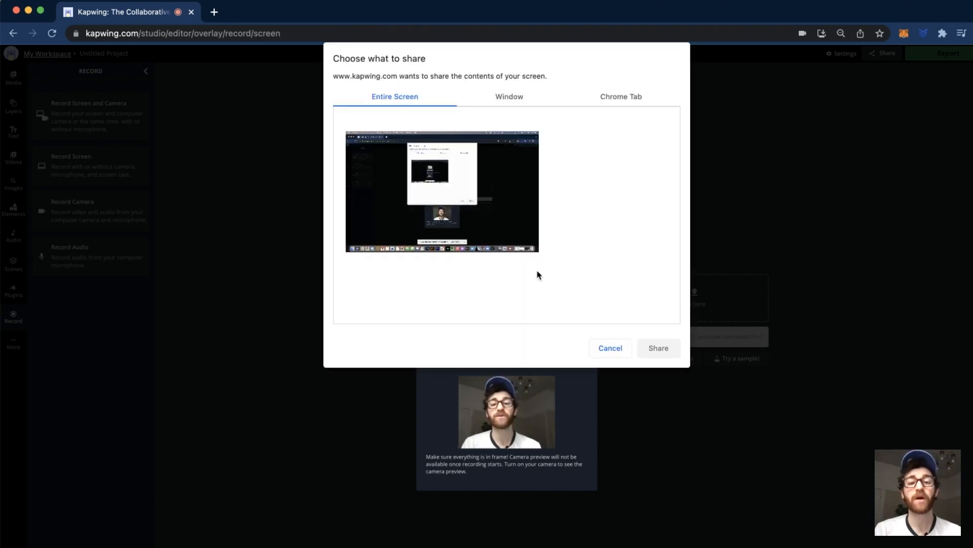
pyautogui.moveTo(527, 225)
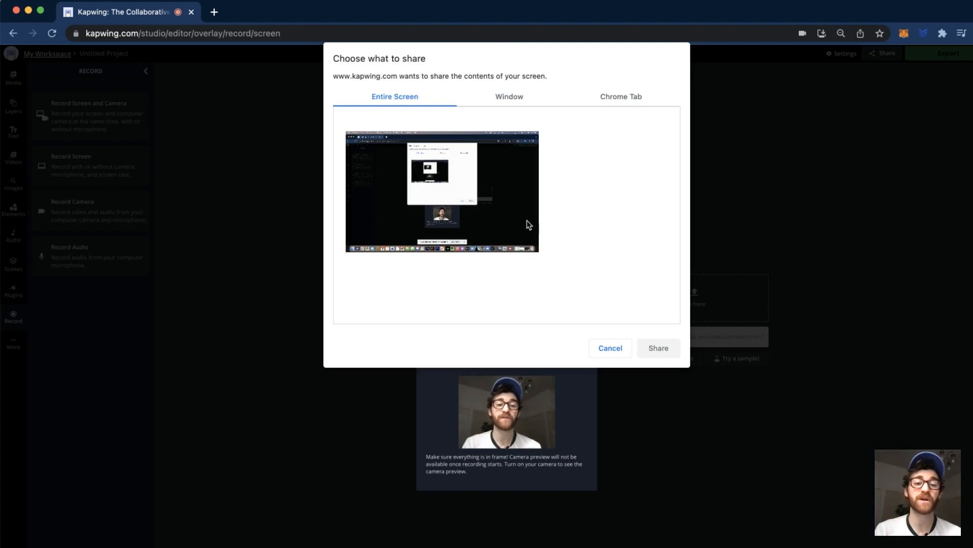
pyautogui.moveTo(446, 190)
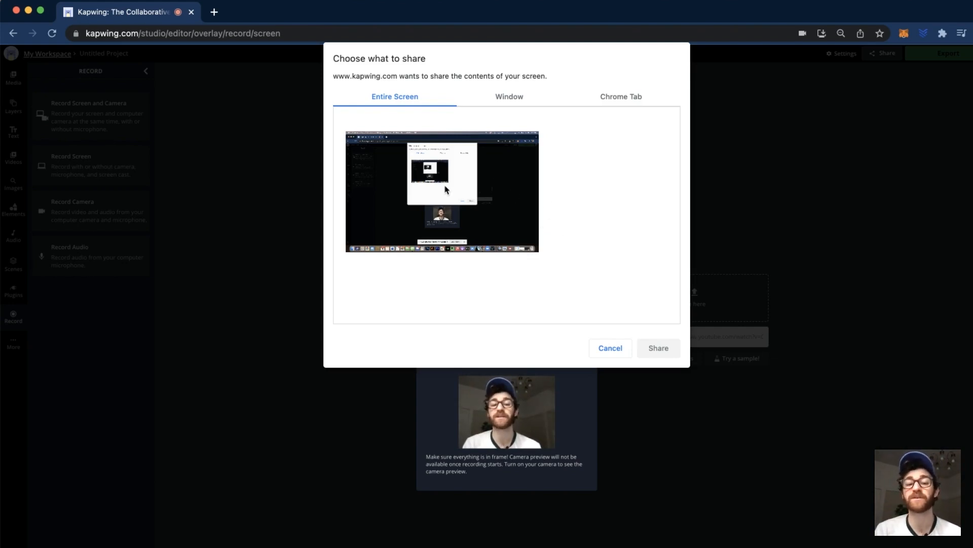
pyautogui.click(442, 192)
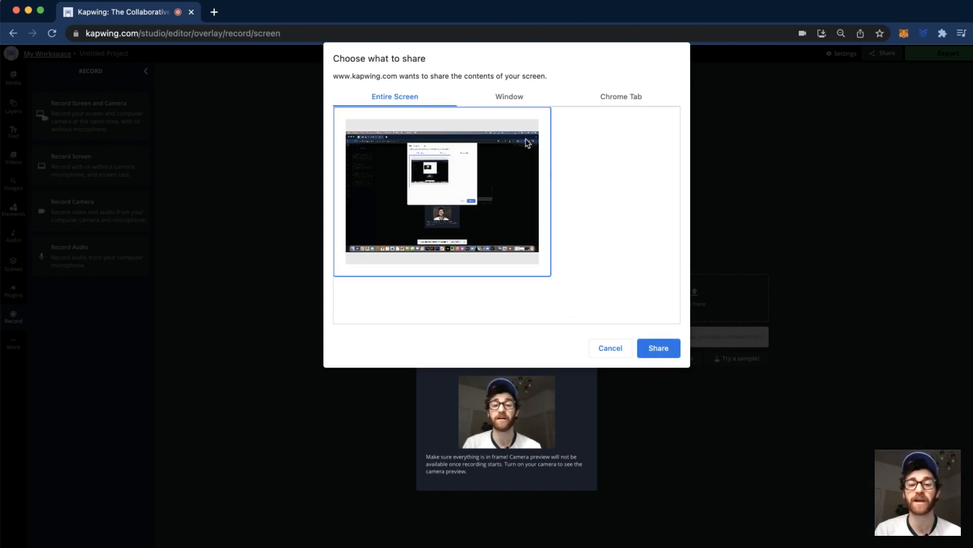
pyautogui.click(508, 96)
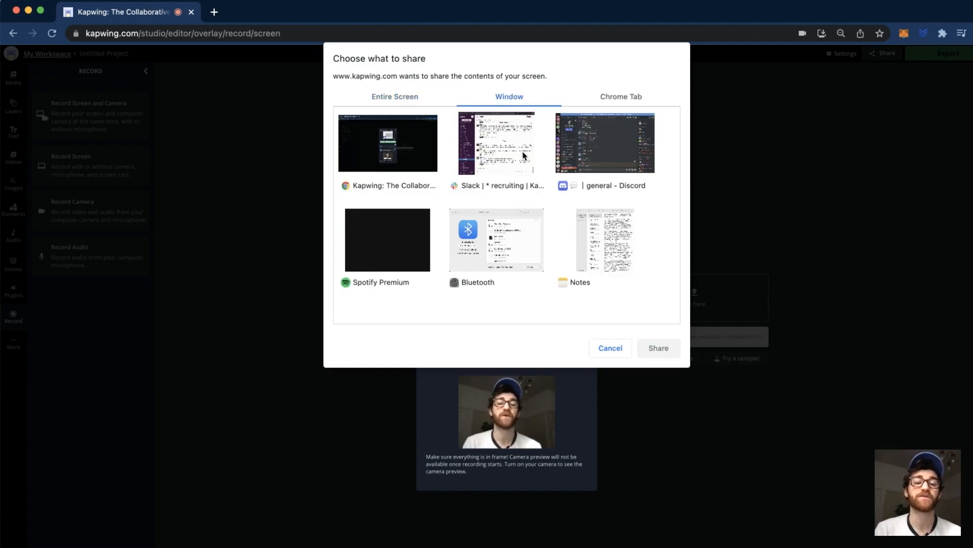
pyautogui.moveTo(409, 246)
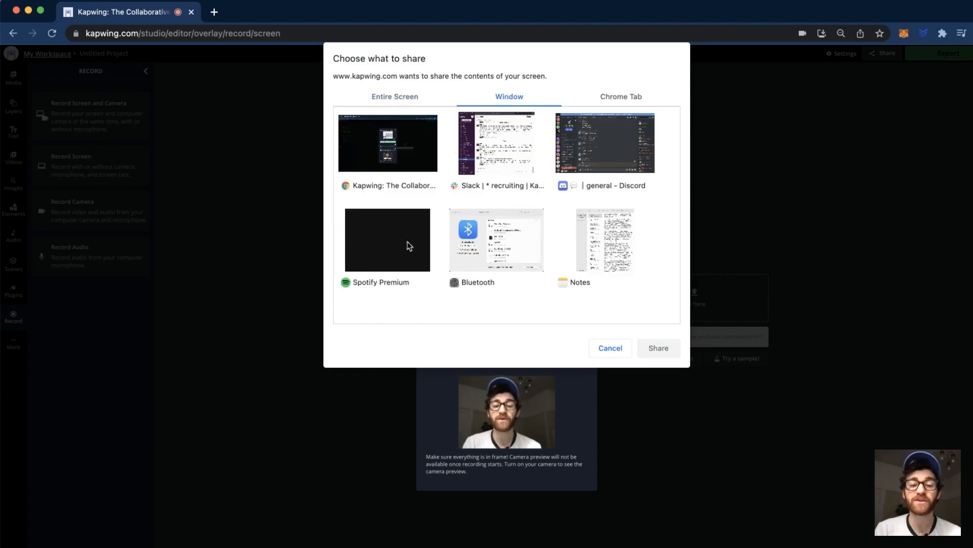
pyautogui.click(387, 143)
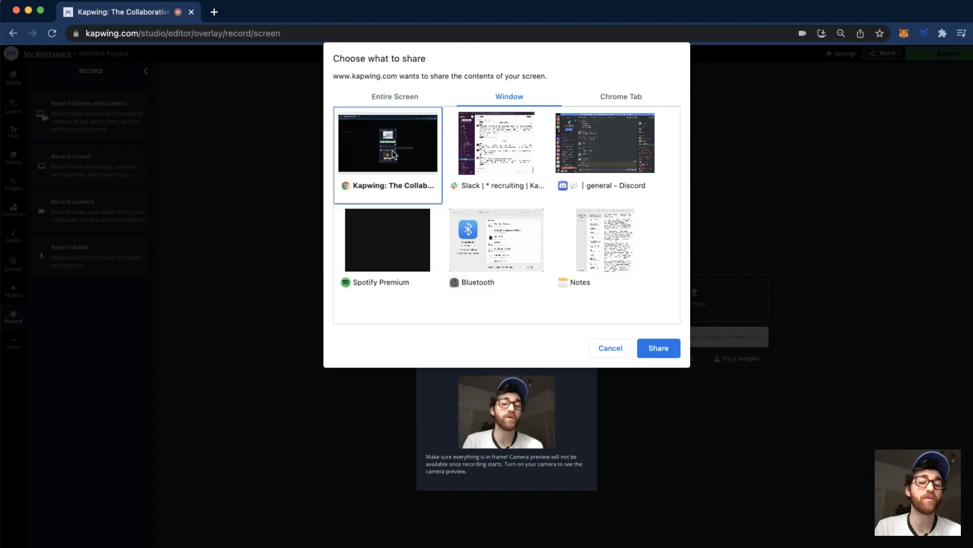
pyautogui.click(621, 96)
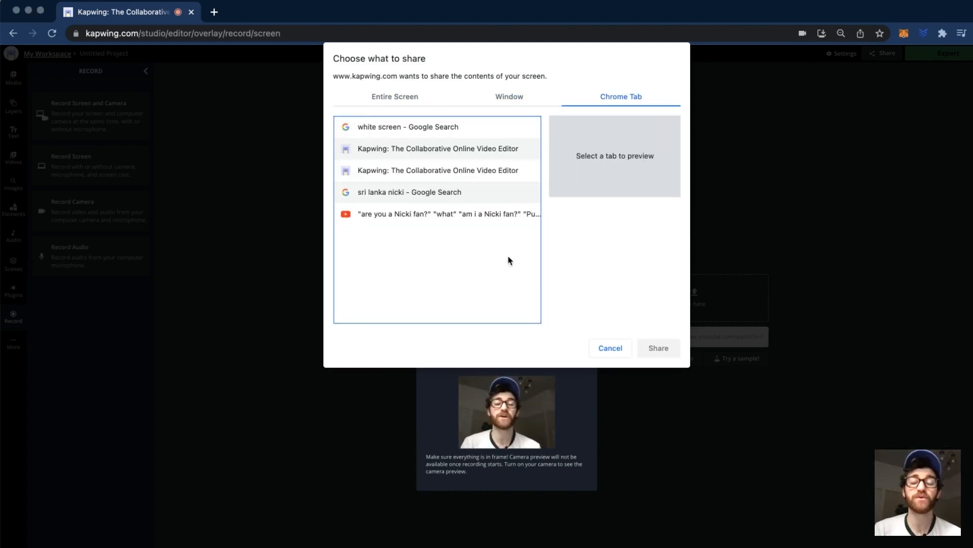
pyautogui.moveTo(573, 124)
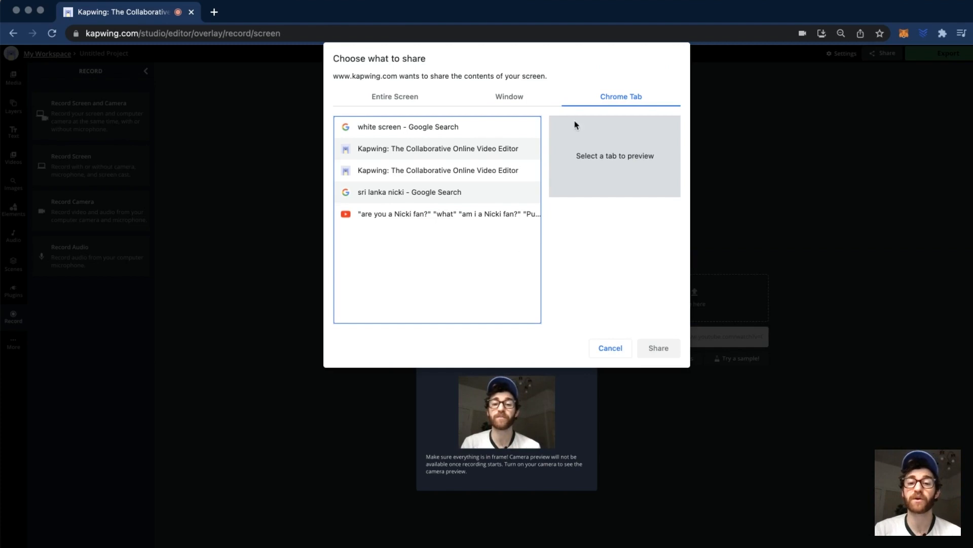
pyautogui.moveTo(472, 184)
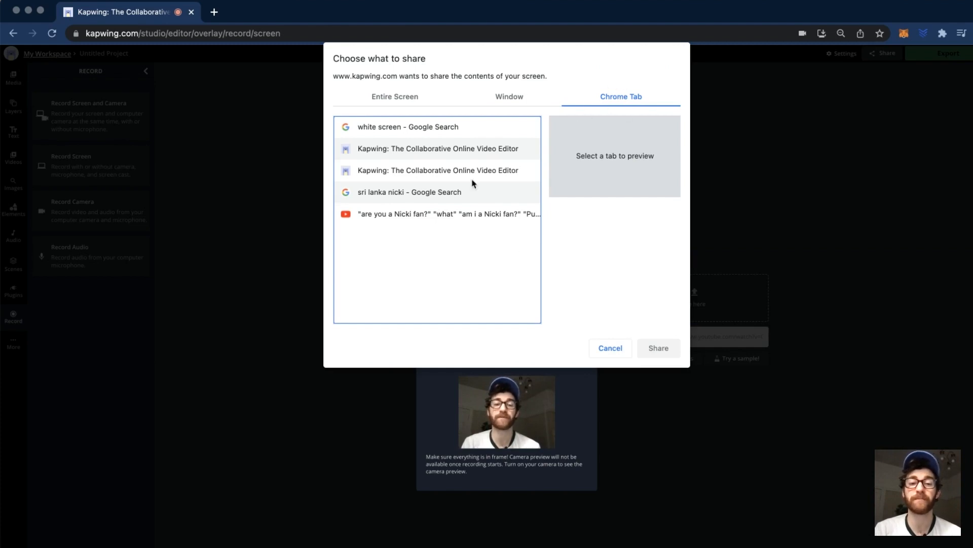
pyautogui.moveTo(450, 135)
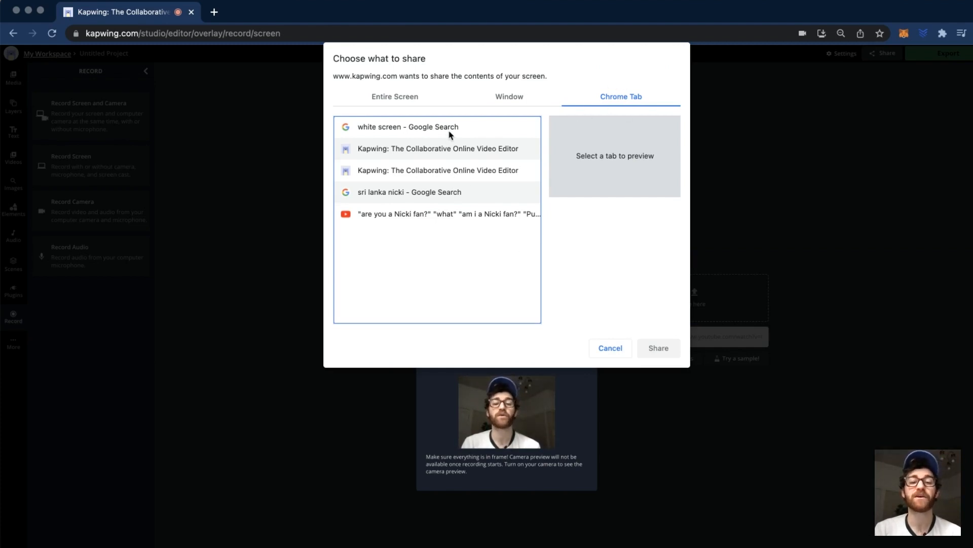
pyautogui.click(437, 148)
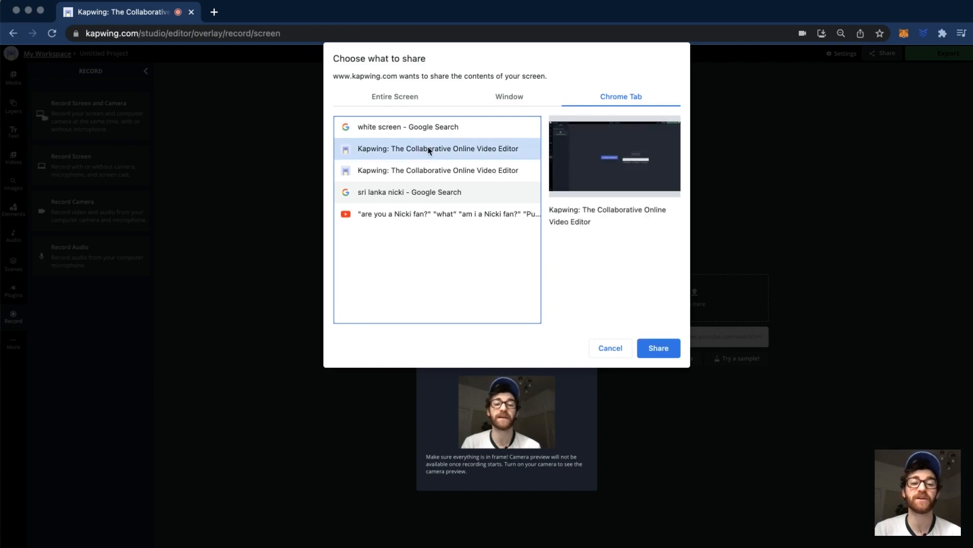
pyautogui.moveTo(422, 202)
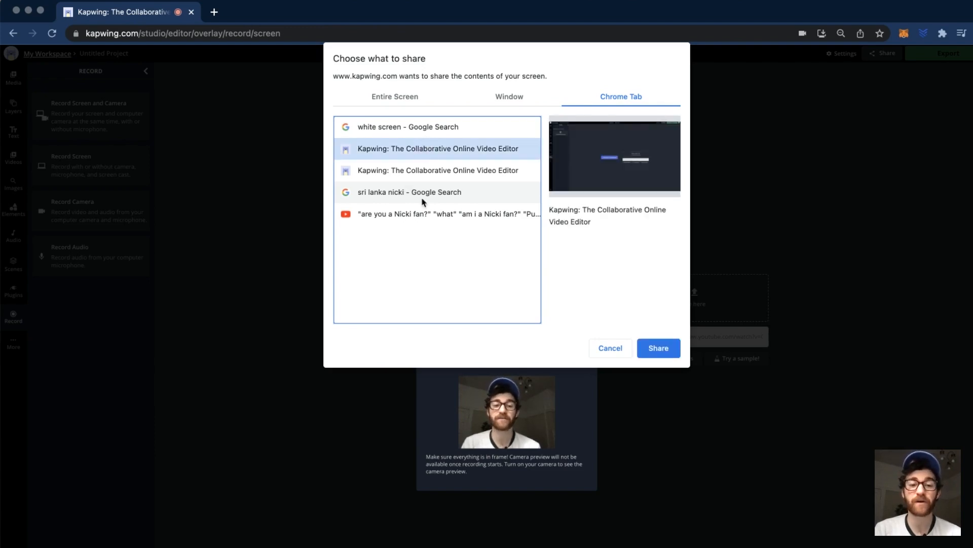
pyautogui.click(447, 214)
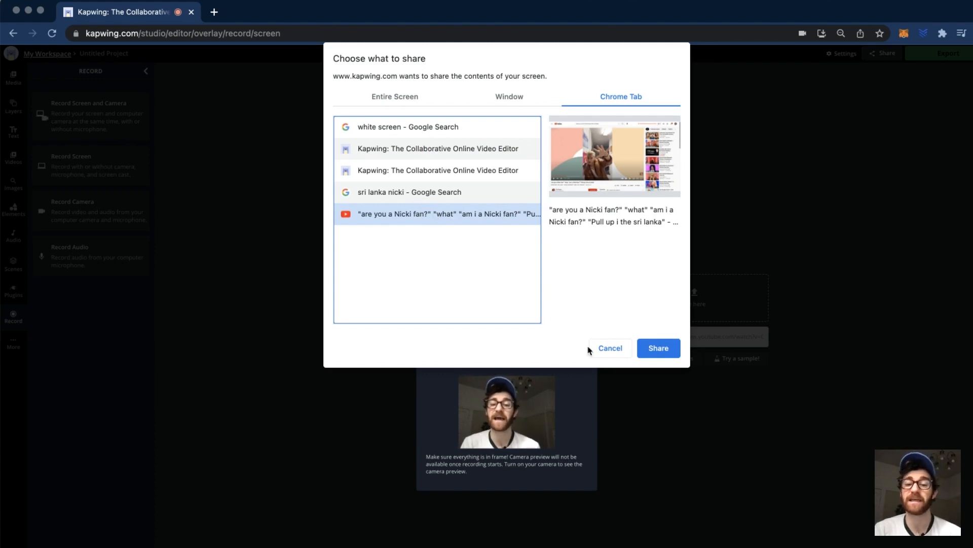
# Step: Share the entire screen and begin the recording
pyautogui.click(394, 96)
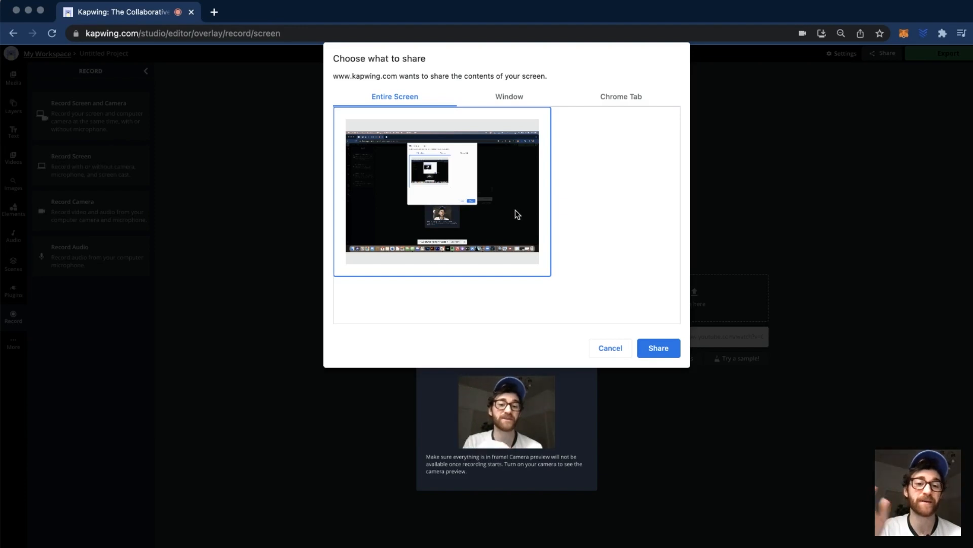
pyautogui.moveTo(444, 174)
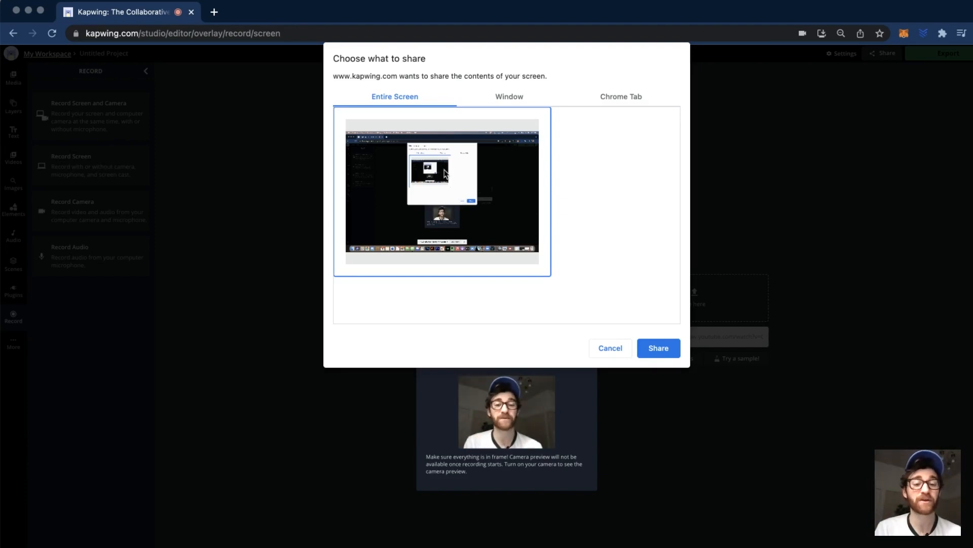
pyautogui.moveTo(658, 348)
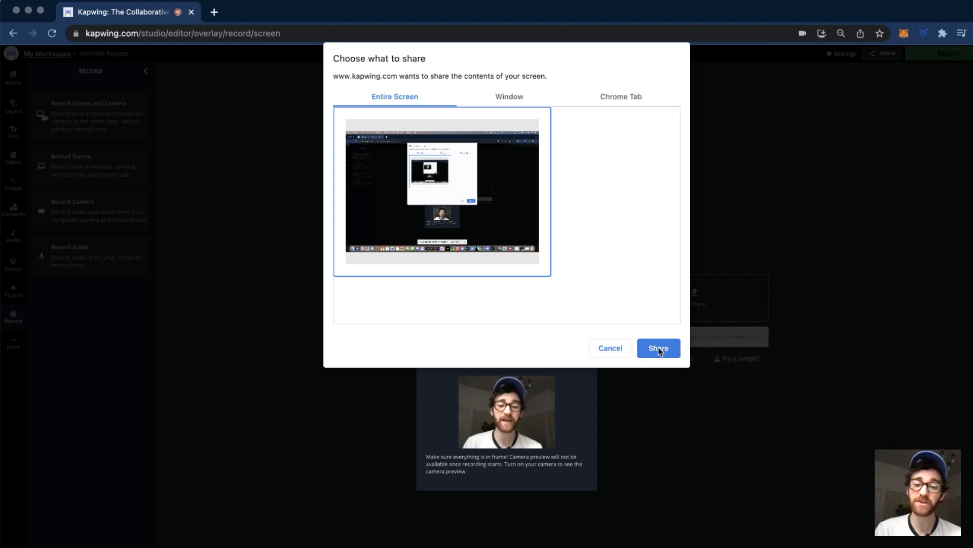
pyautogui.click(658, 348)
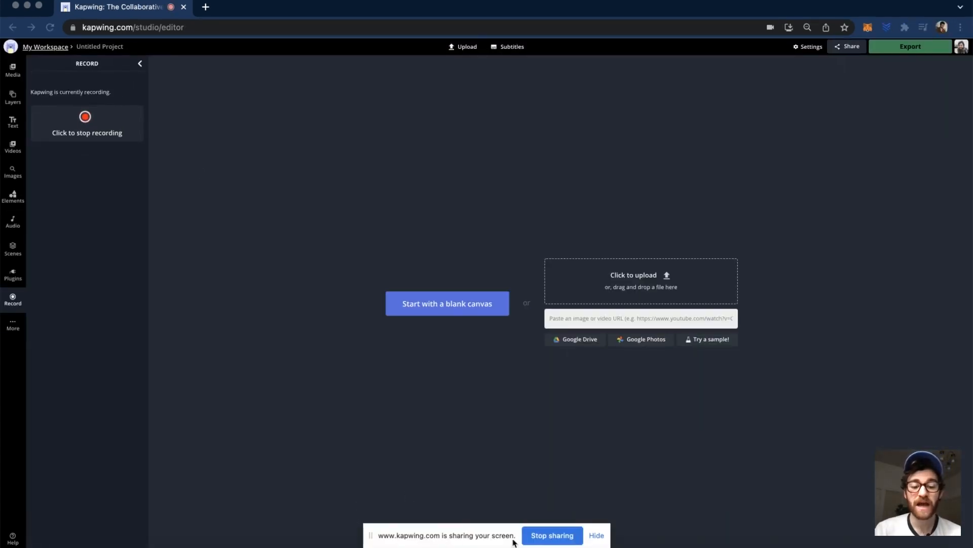
pyautogui.moveTo(473, 489)
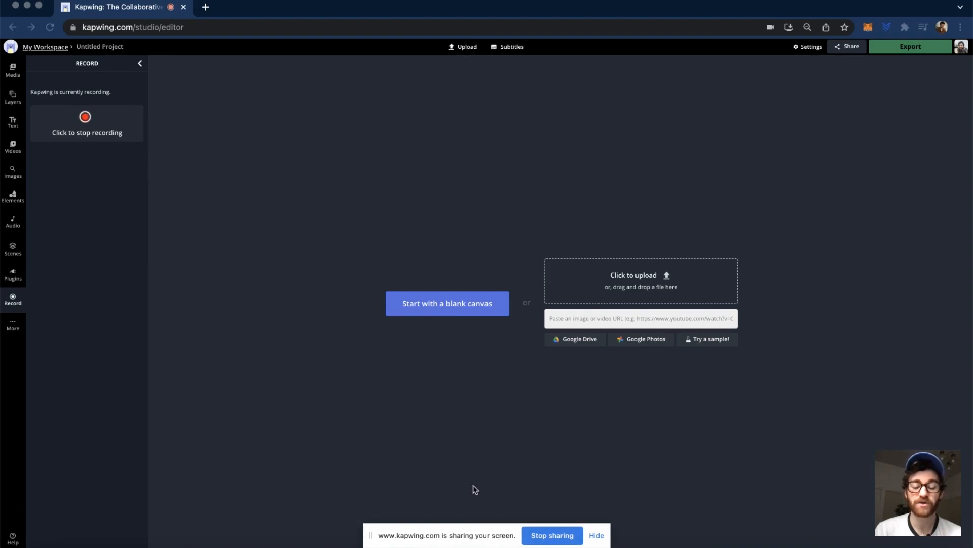
pyautogui.moveTo(458, 492)
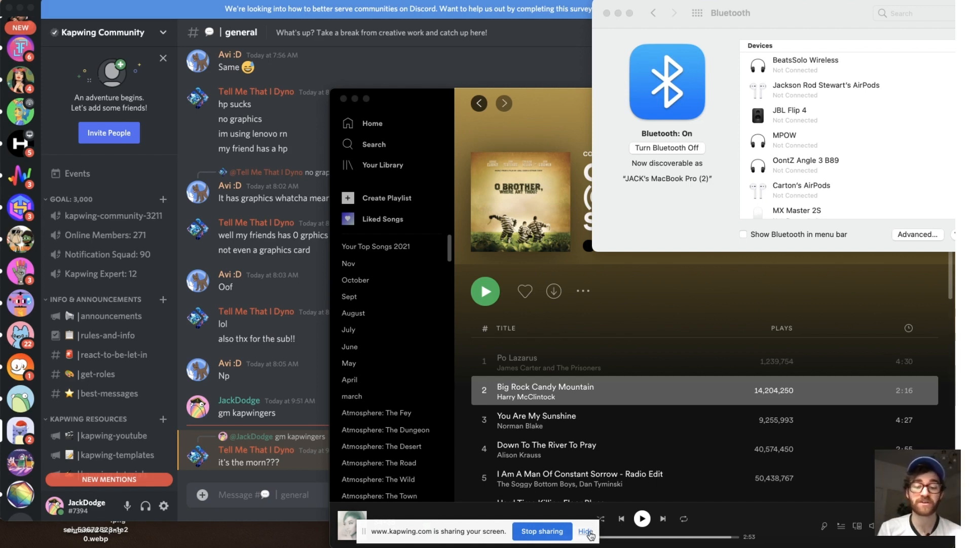
# Step: Hide the sharing banner and stop recording so the footage loads onto the timeline
pyautogui.click(585, 530)
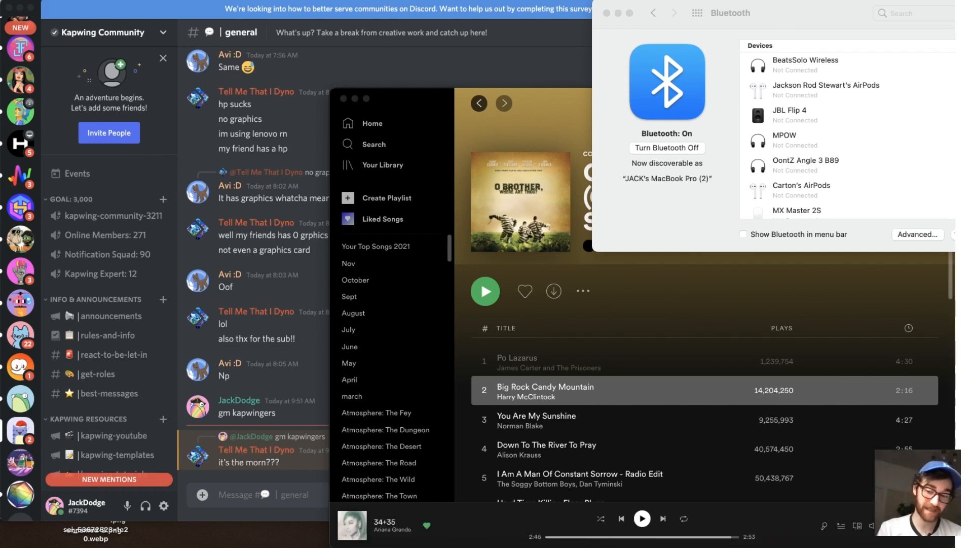
pyautogui.moveTo(566, 220)
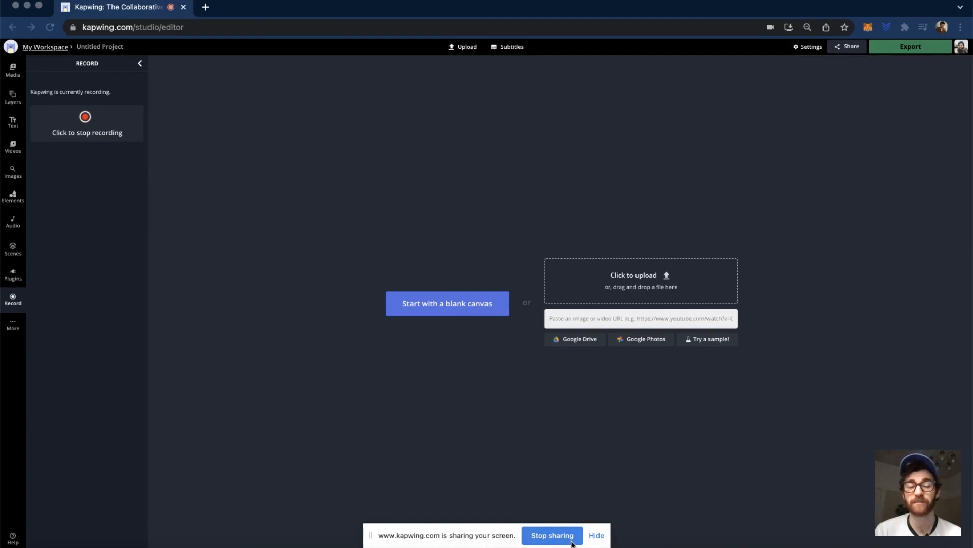
pyautogui.click(88, 123)
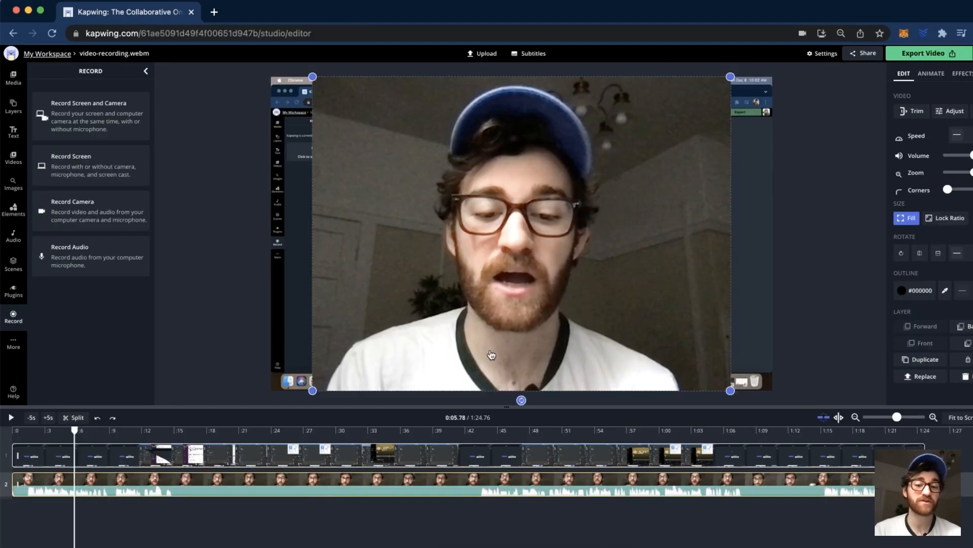
pyautogui.moveTo(800, 215)
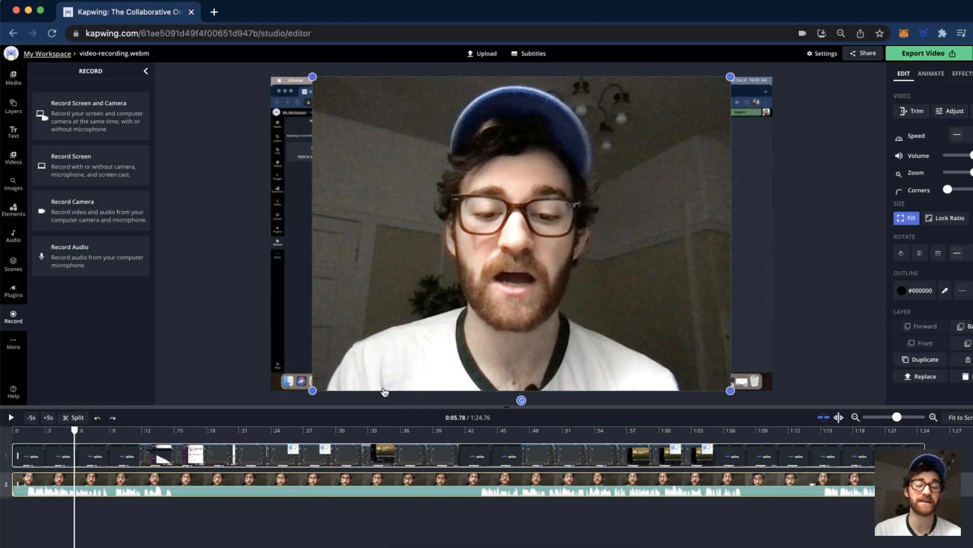
pyautogui.moveTo(438, 211)
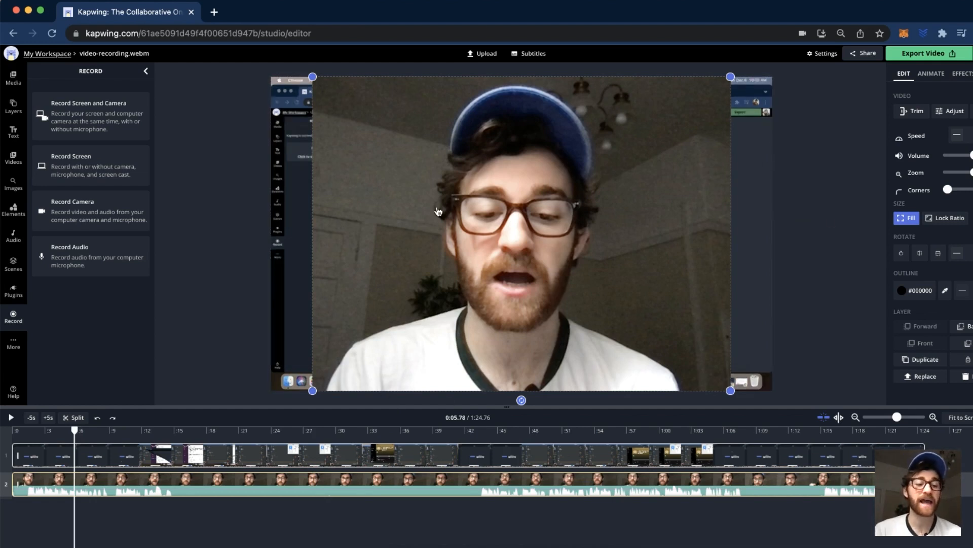
pyautogui.moveTo(526, 193)
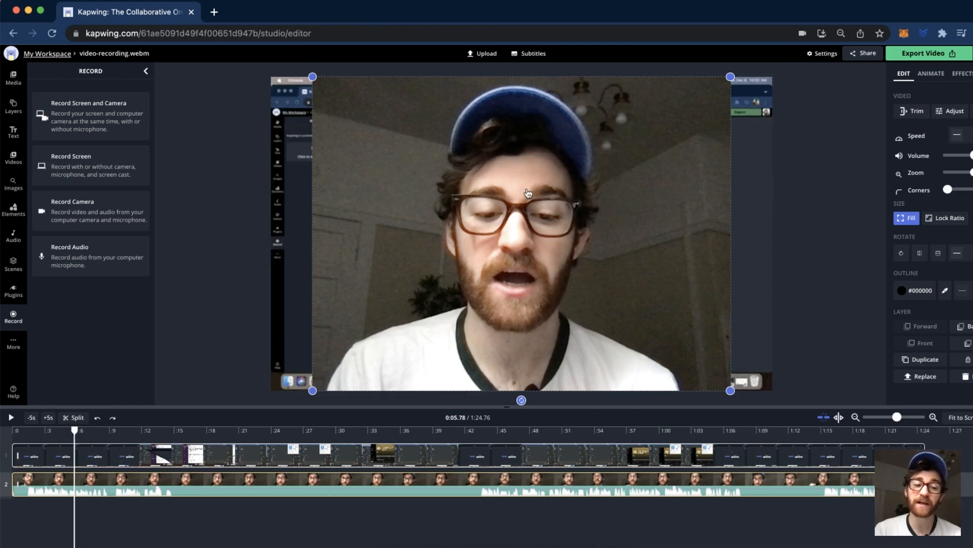
pyautogui.moveTo(944, 228)
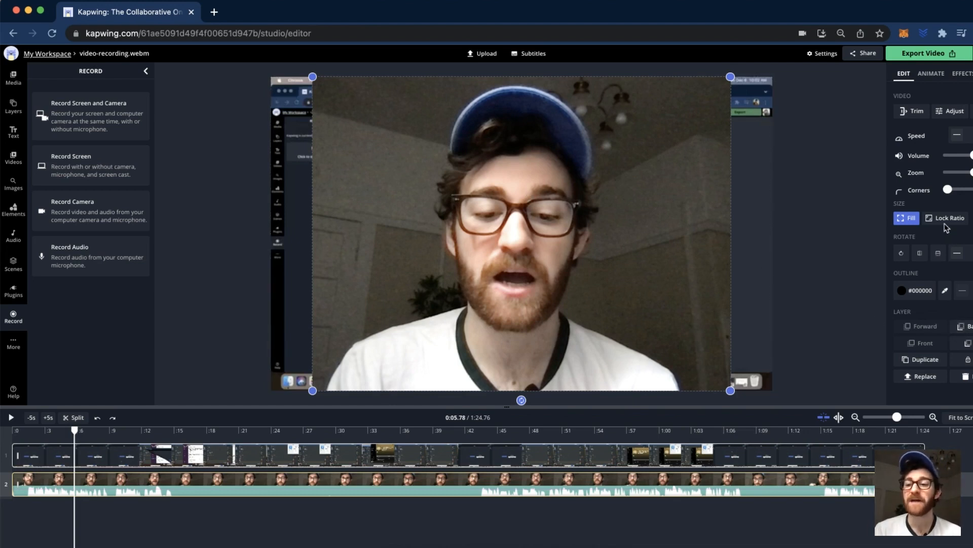
# Step: Lock the webcam layer's ratio for resizing, then start cropping it
pyautogui.click(946, 218)
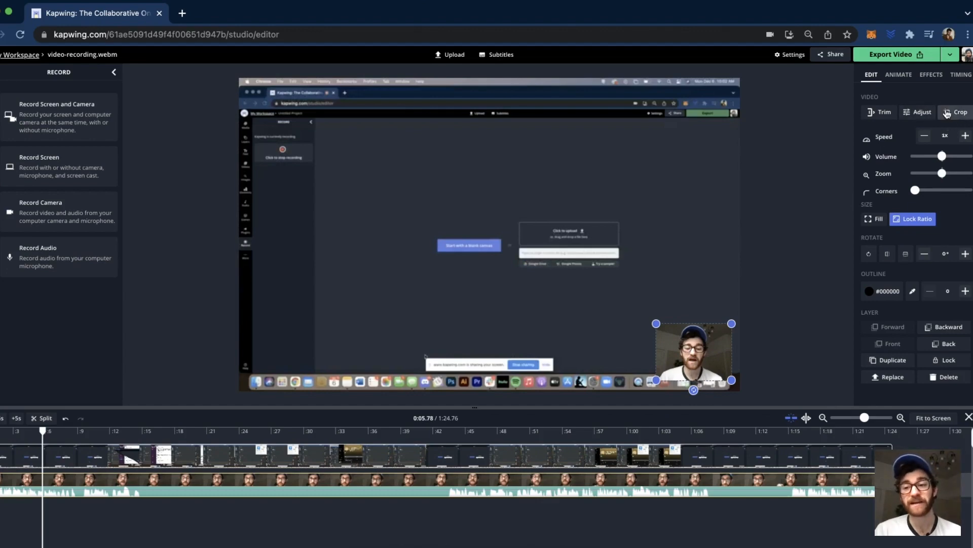
pyautogui.click(960, 111)
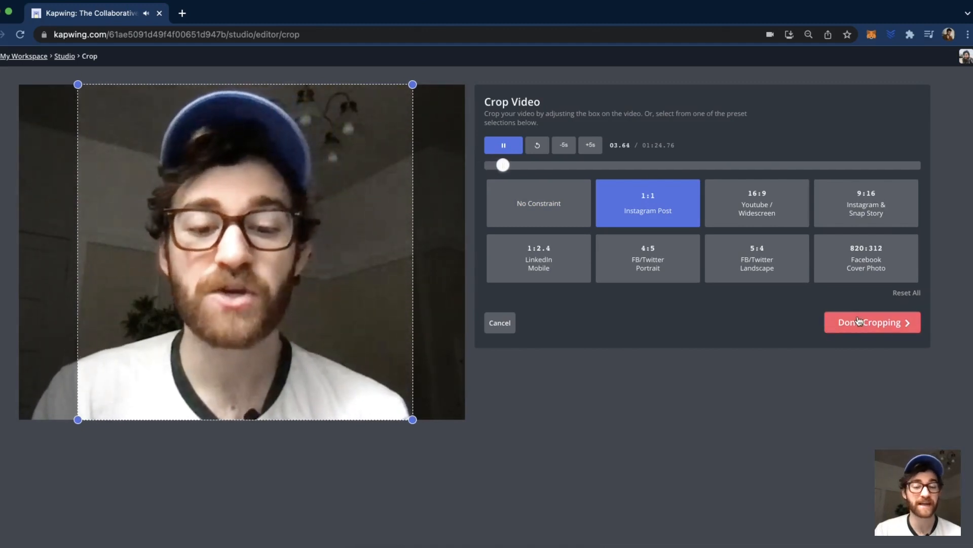
# Step: Apply a 1:1 square crop to the corner webcam layer
pyautogui.click(870, 321)
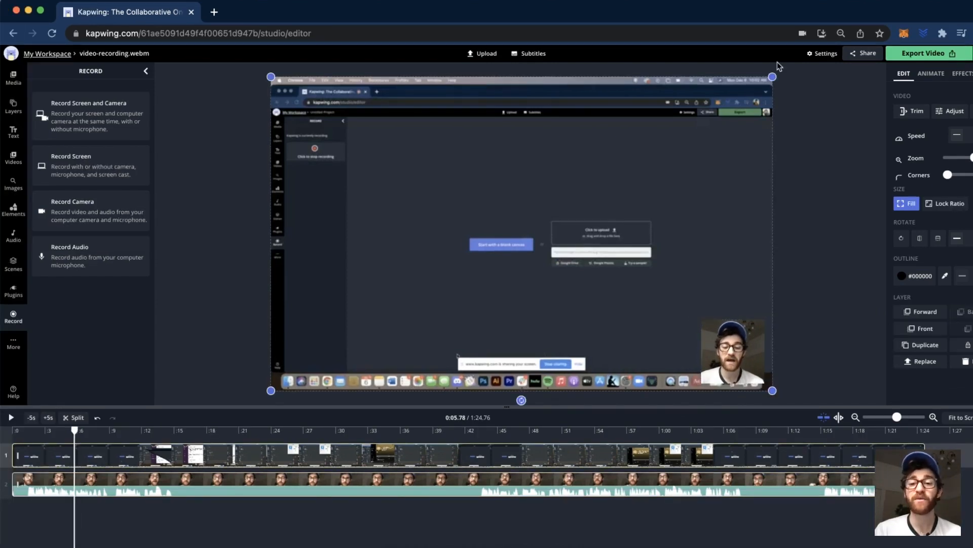
pyautogui.moveTo(713, 149)
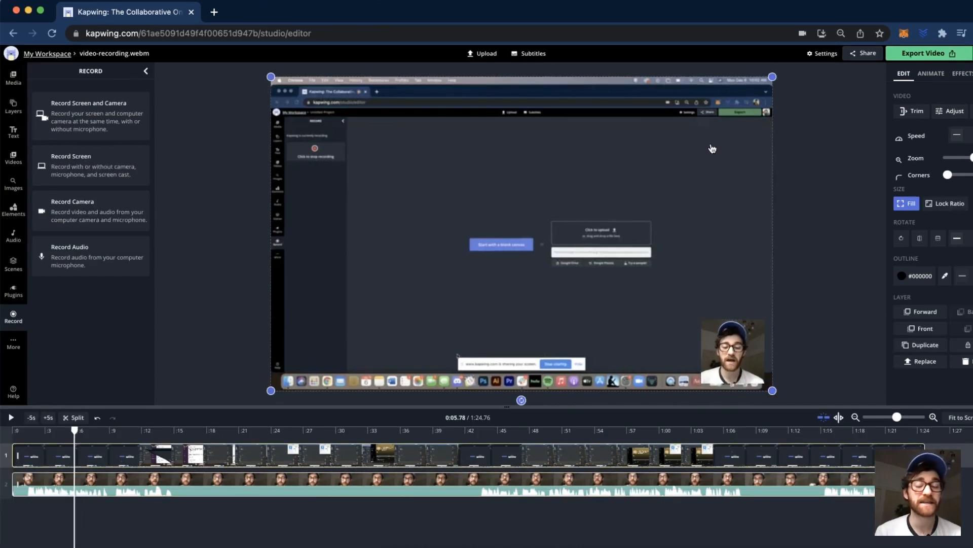
pyautogui.moveTo(441, 89)
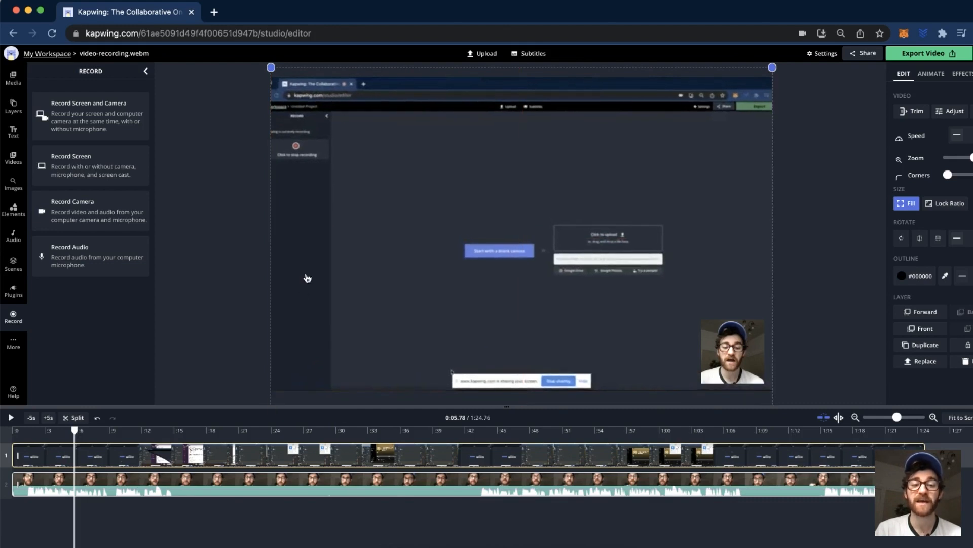
# Step: Split the zoomed screen layer at 0:01.39 to drop the opening second
pyautogui.click(10, 417)
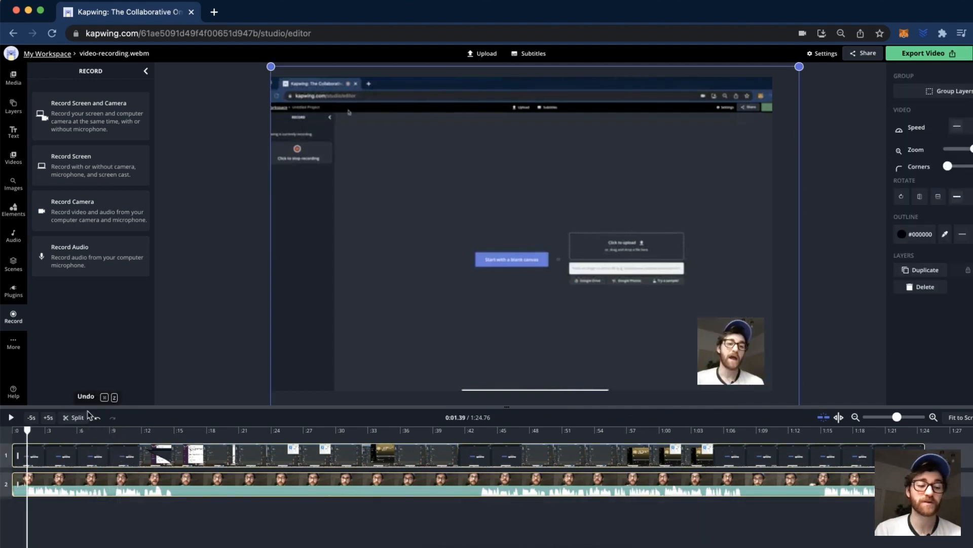
pyautogui.moveTo(76, 417)
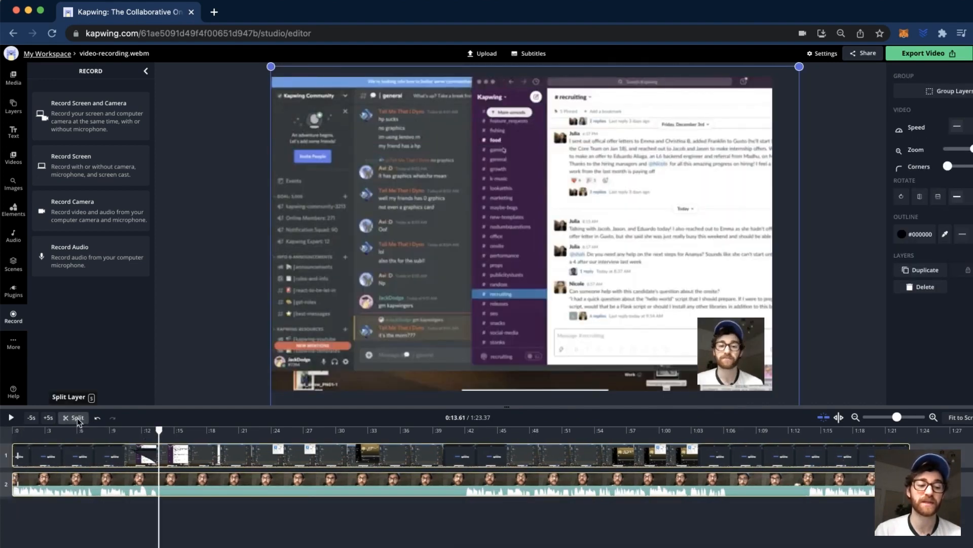
# Step: Split at 13.61 and 37.62 seconds to remove dead space, undoing one over-cut
pyautogui.click(13, 131)
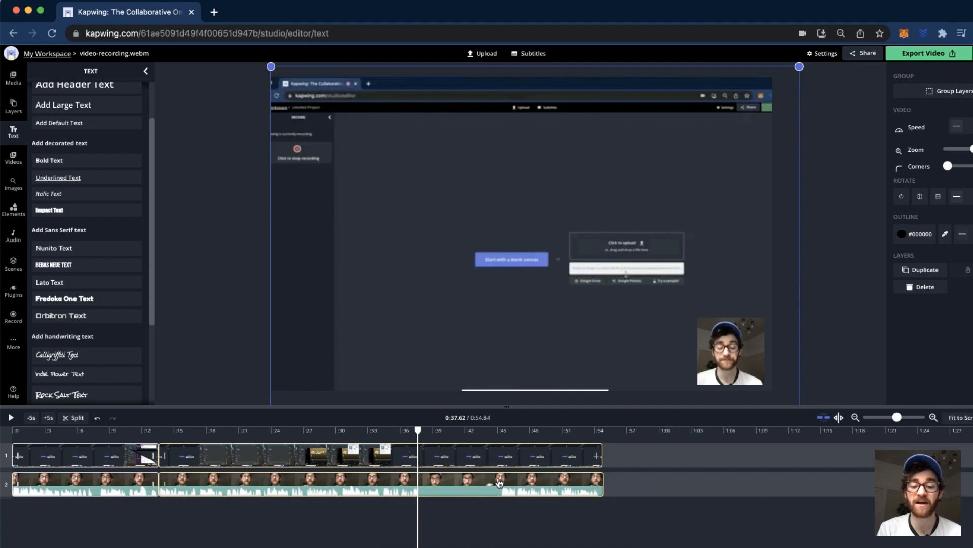
pyautogui.moveTo(74, 417)
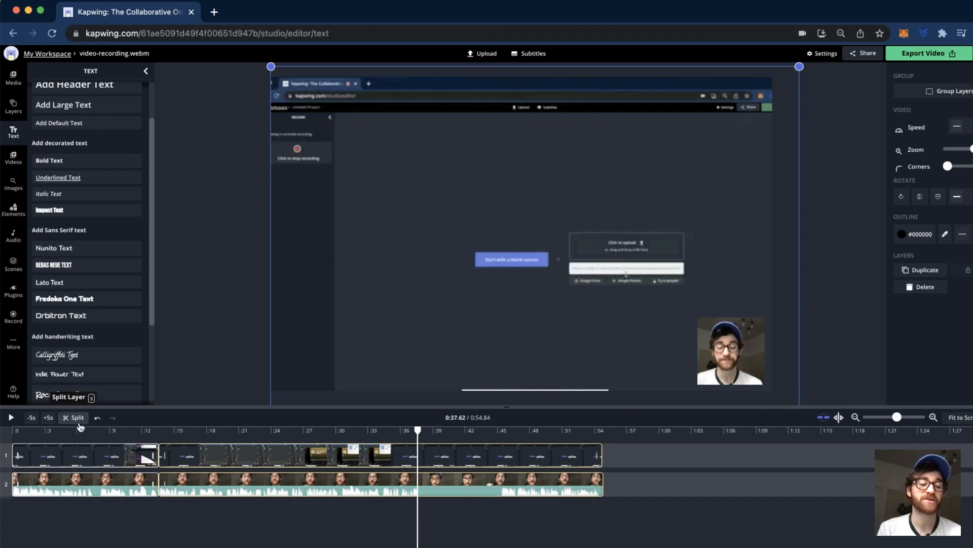
pyautogui.click(74, 417)
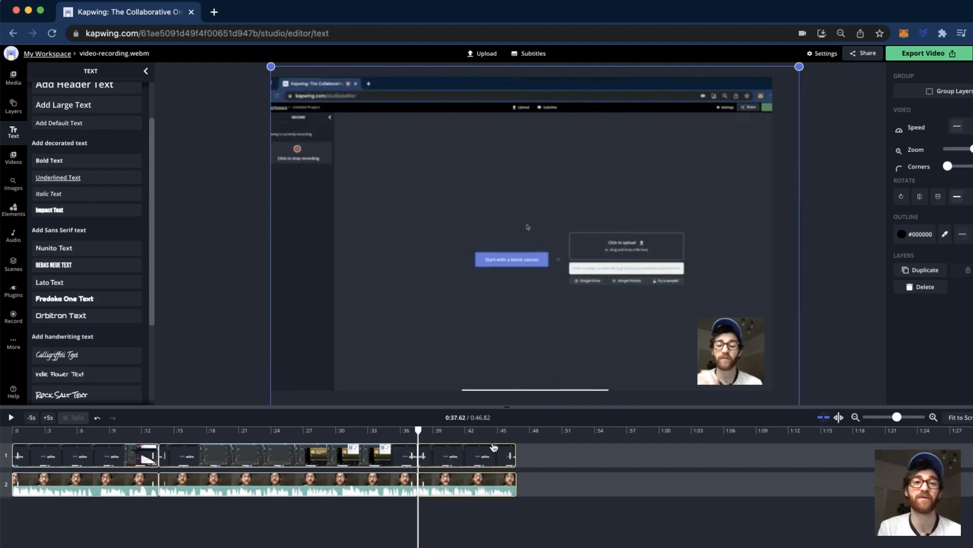
pyautogui.click(13, 317)
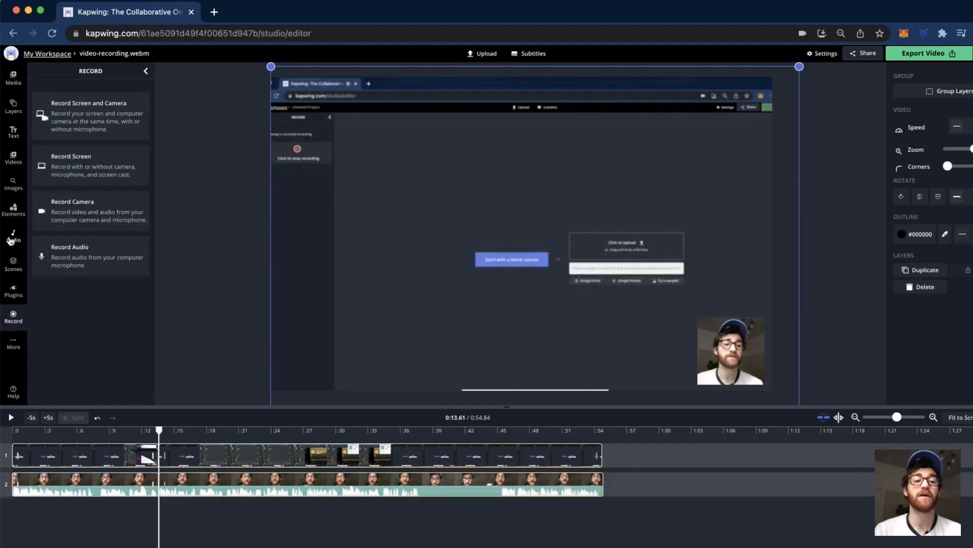
# Step: Add the Hustle Muscle music track and move on to adding a text layer
pyautogui.click(13, 236)
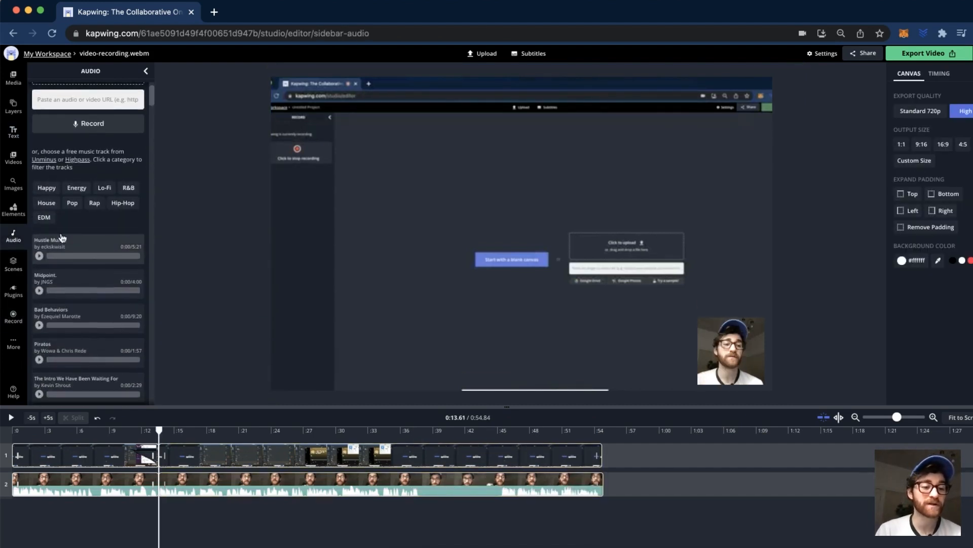
pyautogui.click(38, 255)
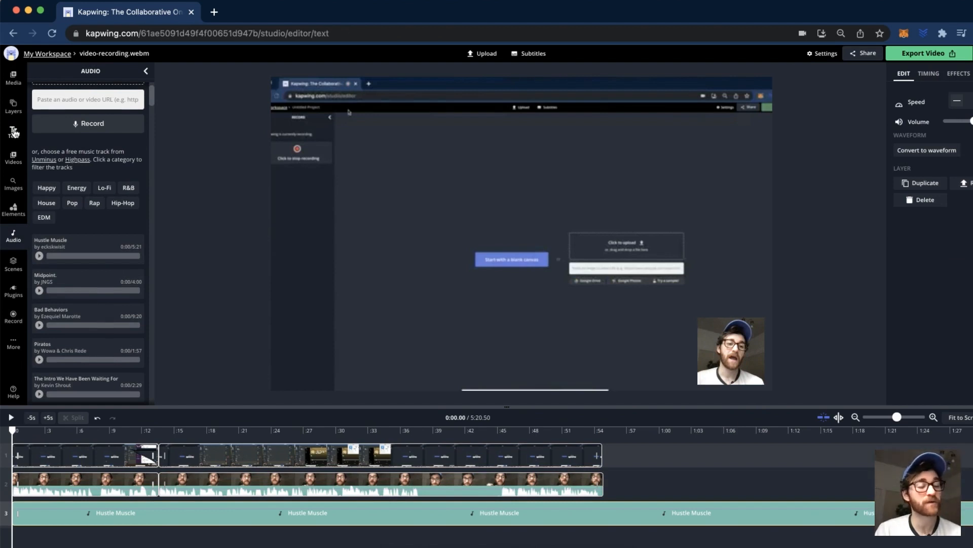
pyautogui.click(12, 132)
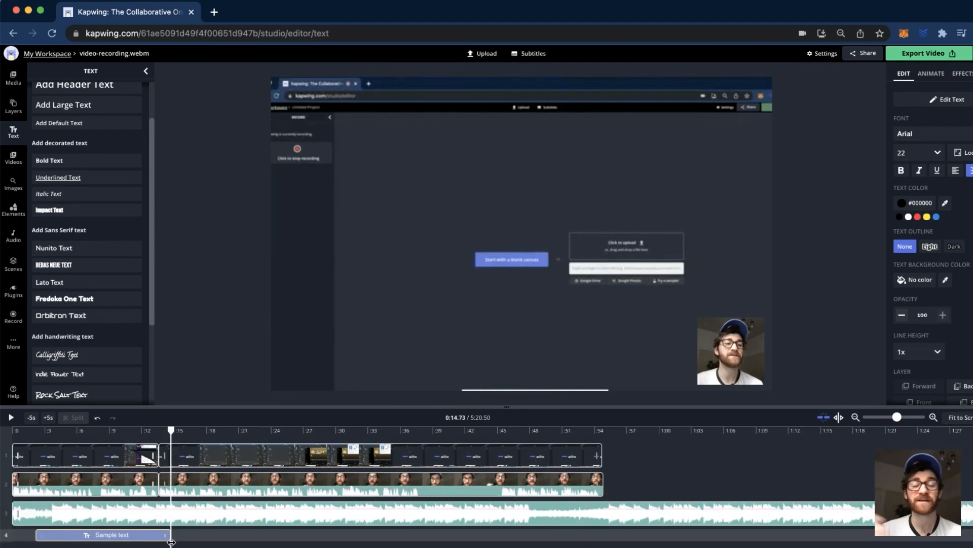
pyautogui.moveTo(181, 545)
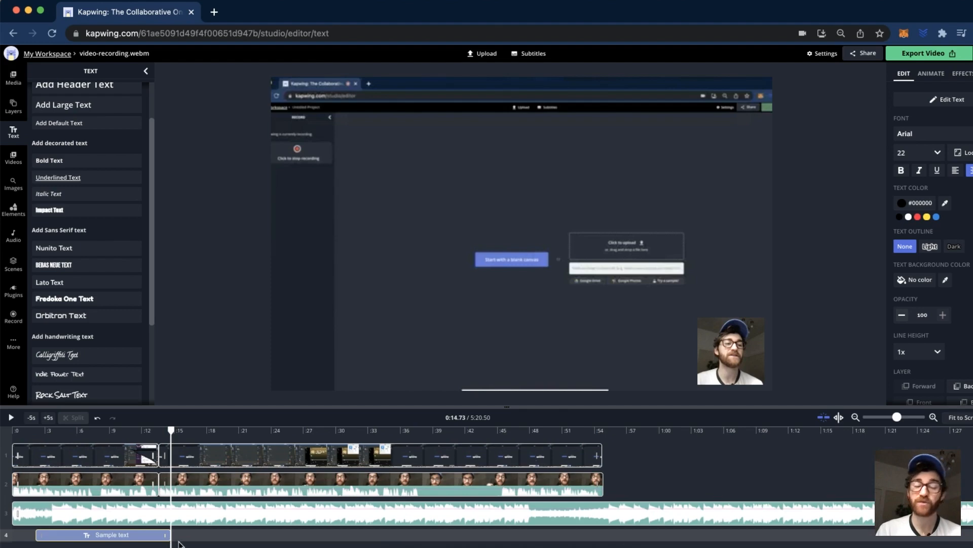